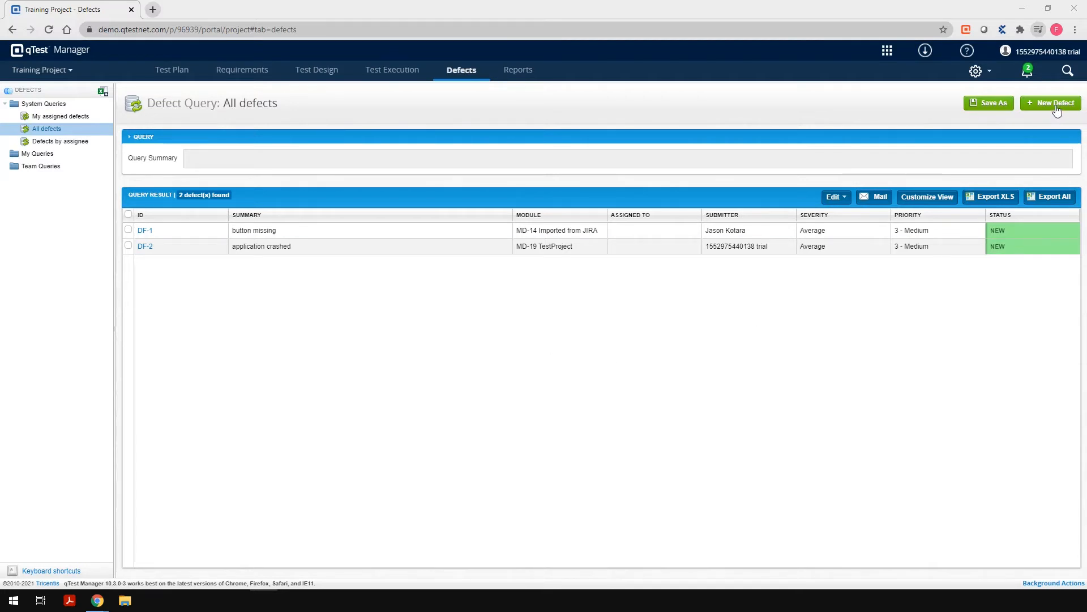
Create defect 'Test Defect' with description 'This is a Test Defect' and save it.
left_click(1056, 102)
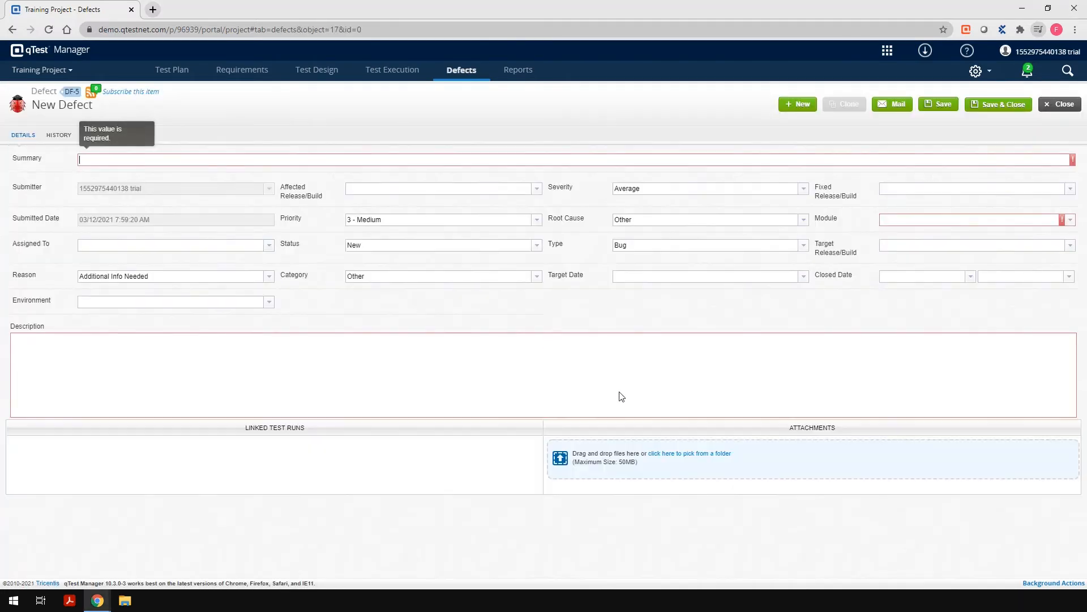
type("Test Defect")
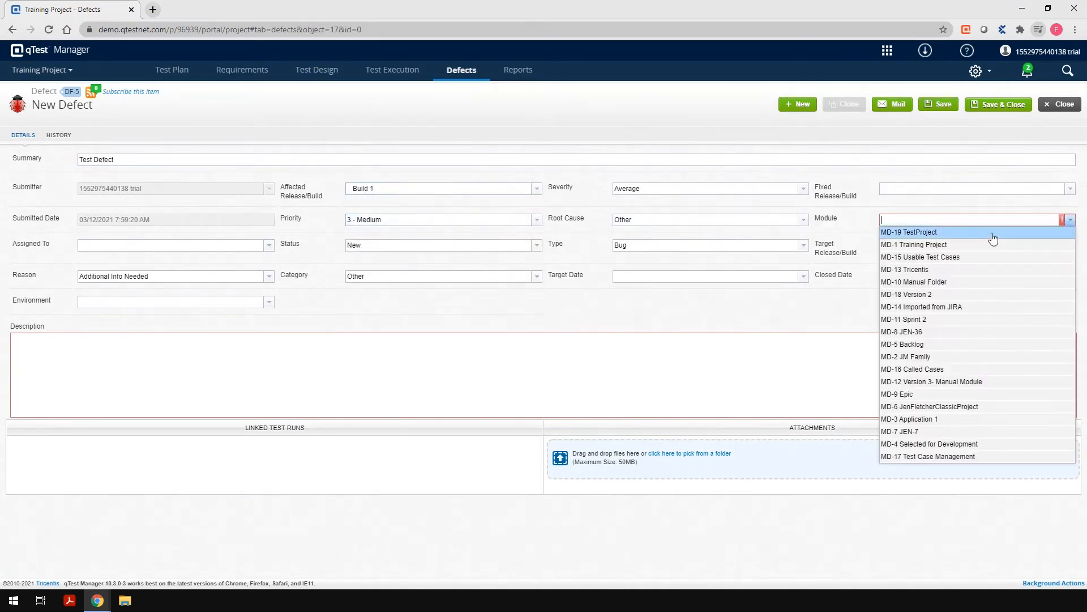
left_click(908, 232)
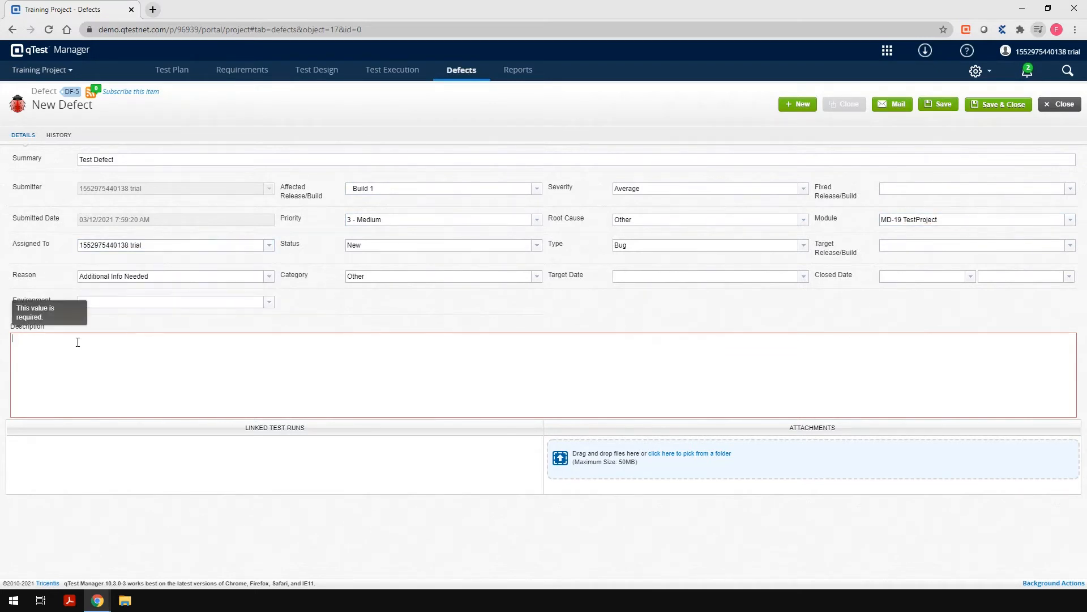
type("This is a Test Defect")
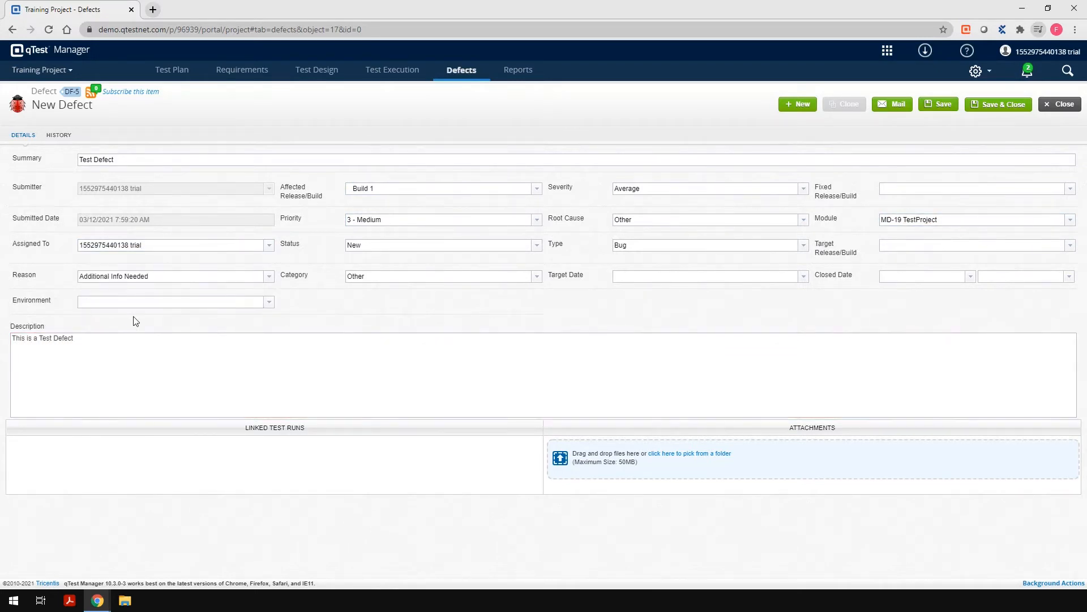
mouse_move(960, 168)
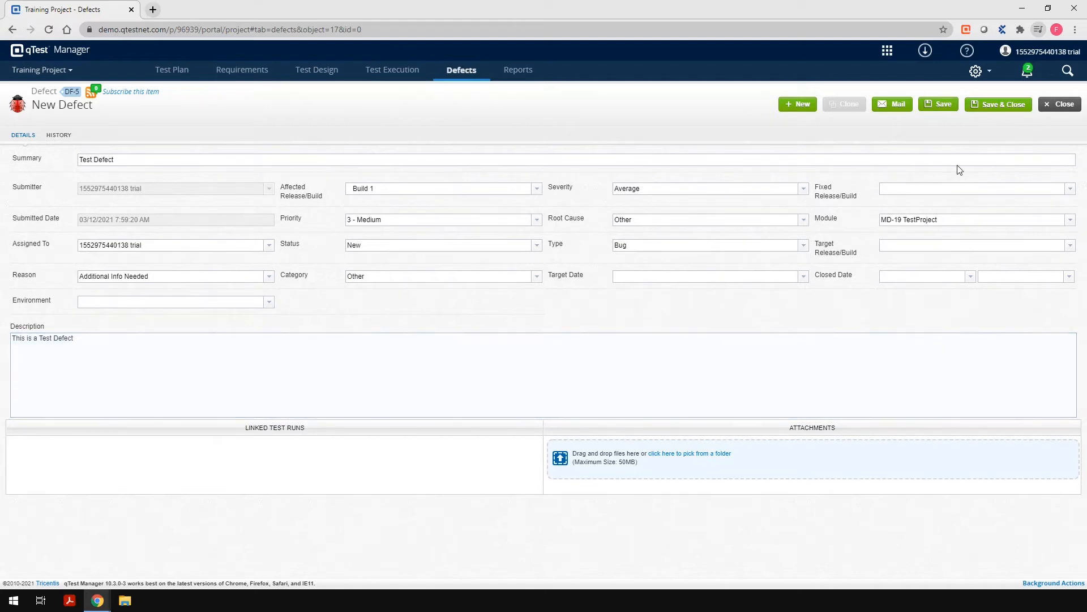
mouse_move(983, 106)
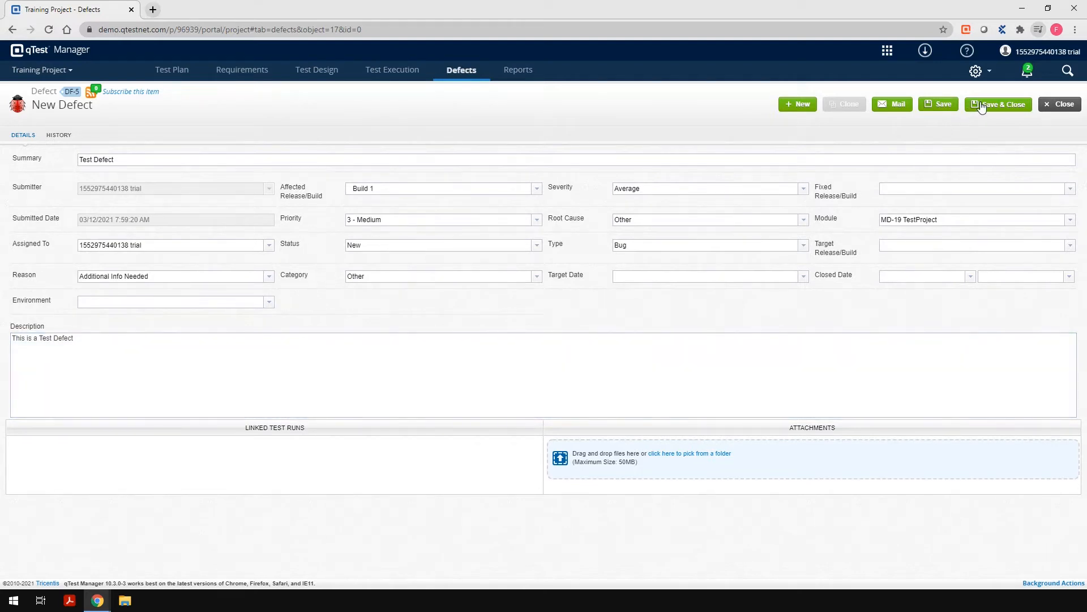
left_click(999, 104)
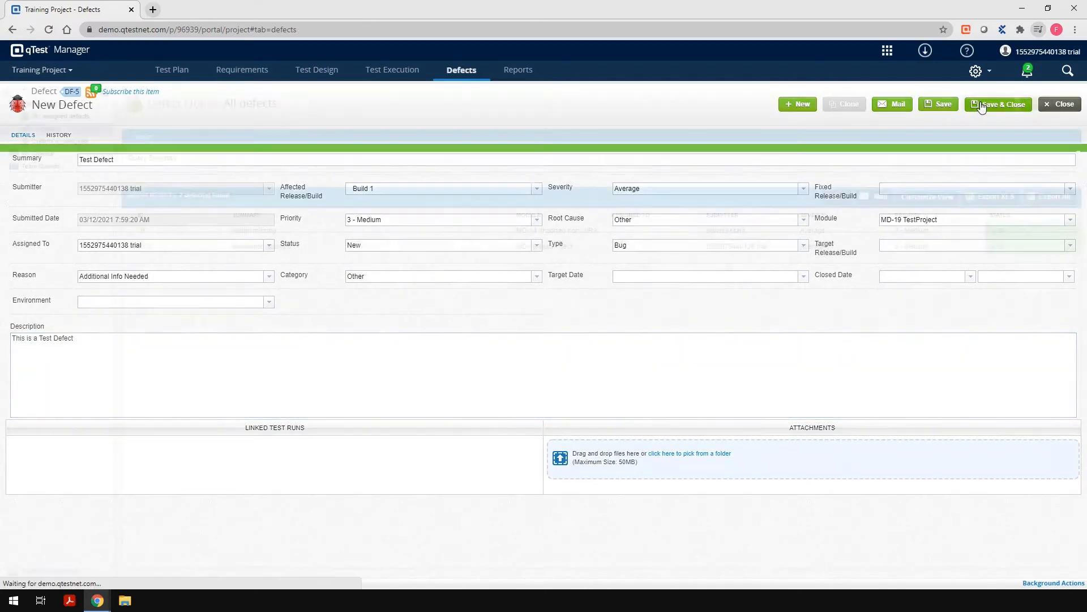
left_click(999, 104)
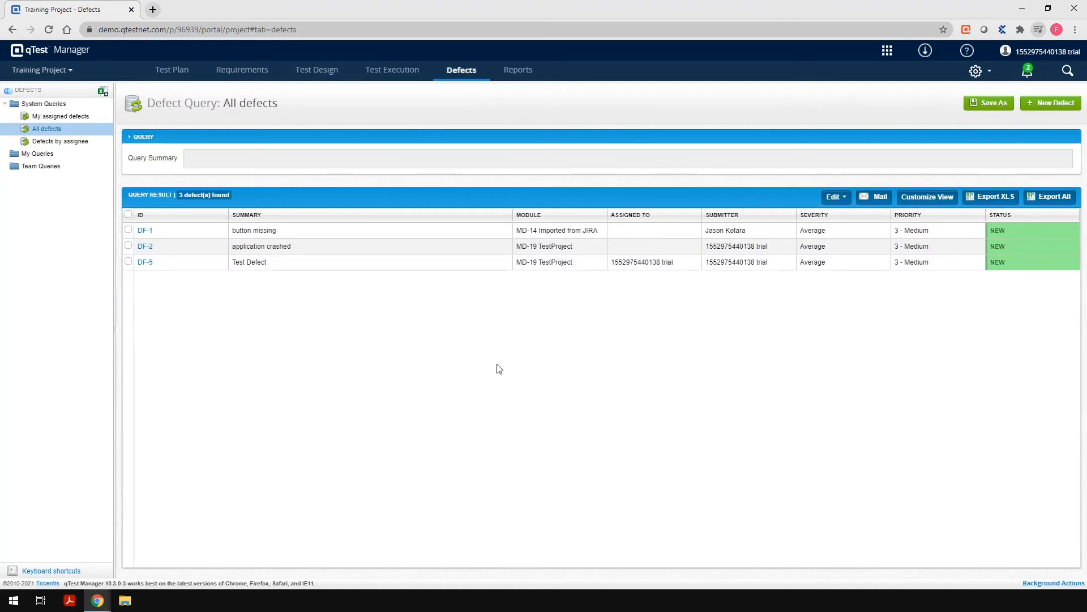
mouse_move(490, 409)
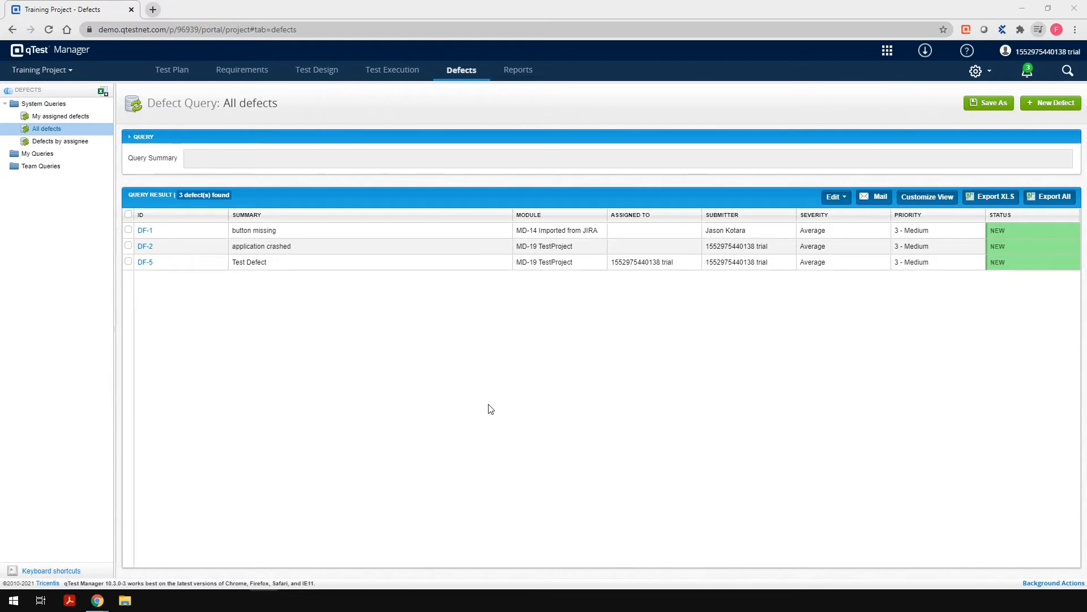
mouse_move(145, 263)
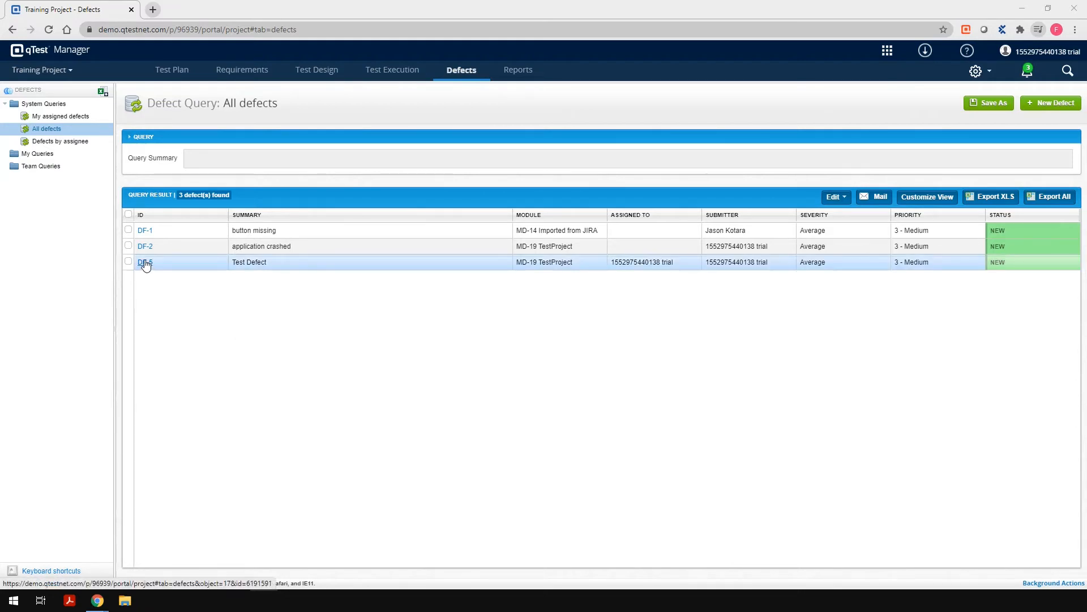
Clone DF-5 into 'Cloned defect - Test Defect', adjust its description and save.
left_click(145, 261)
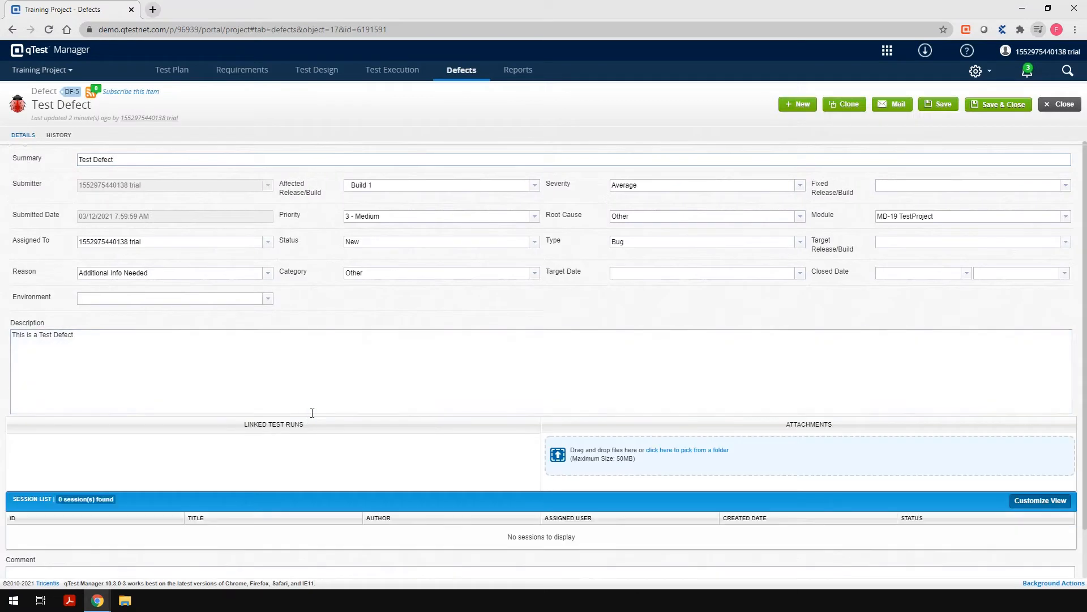
mouse_move(838, 116)
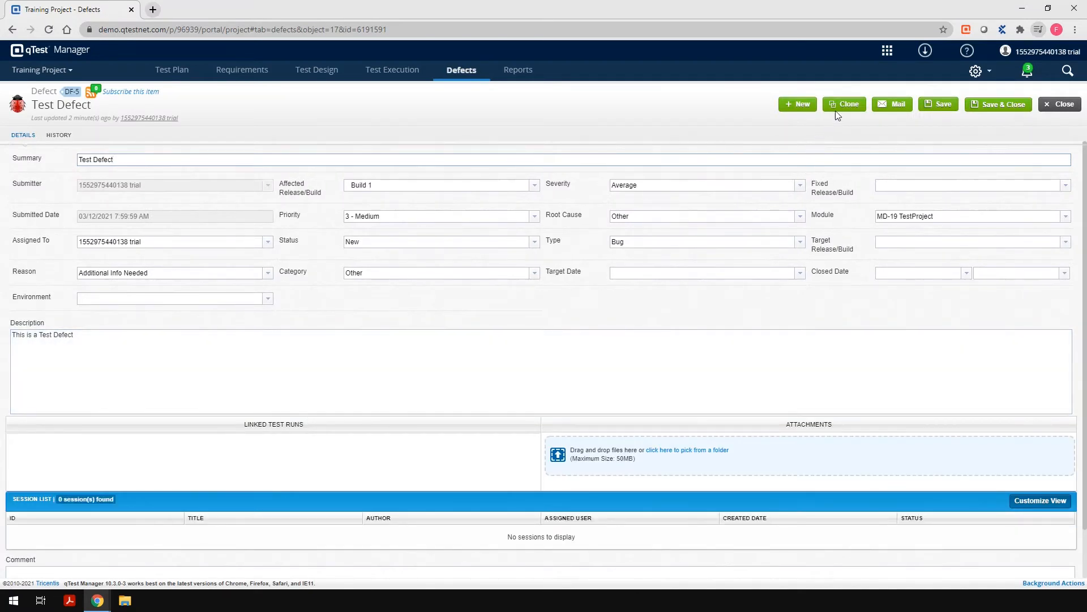
left_click(844, 104)
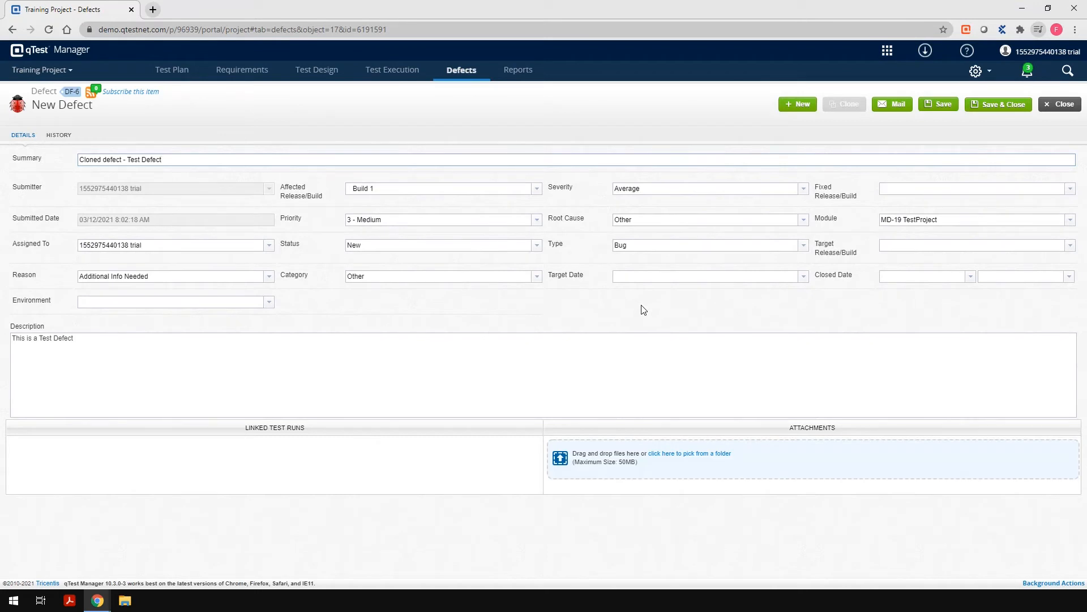
left_click(134, 338)
type(" / cloned")
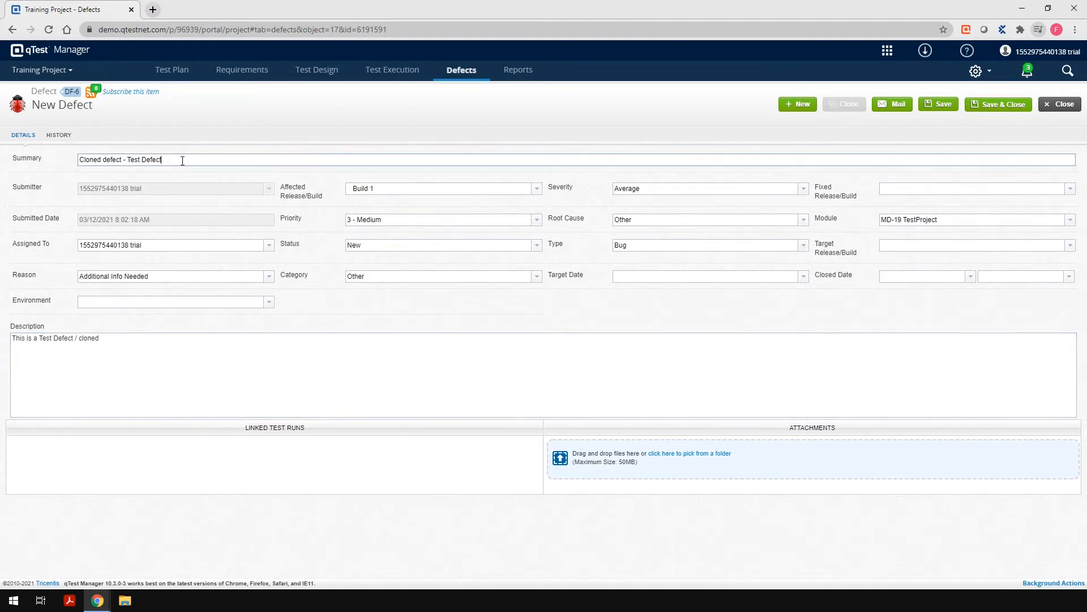
left_click(999, 103)
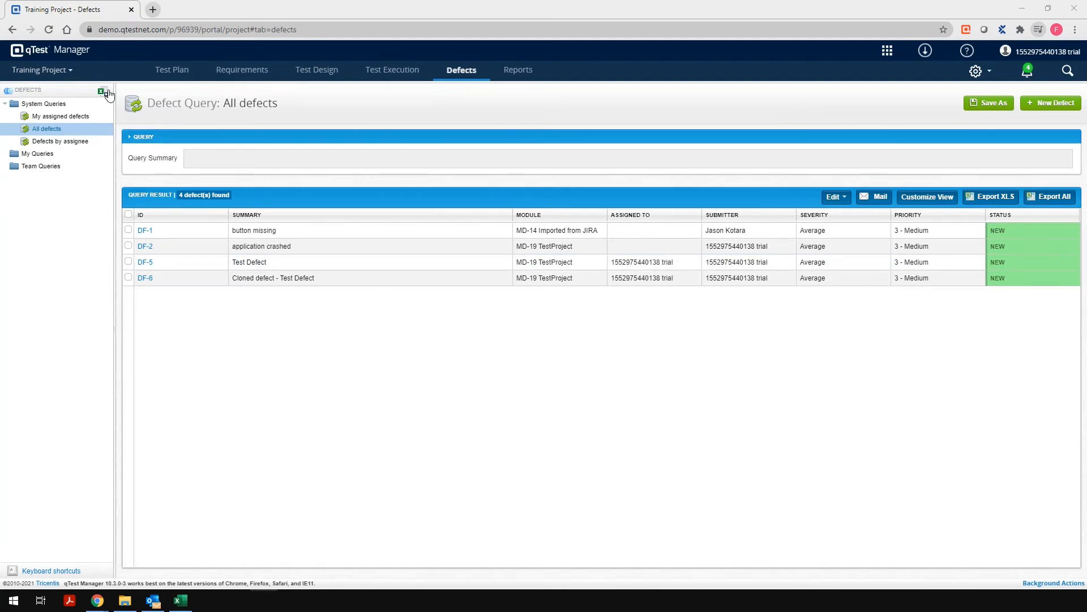
Launch the Import Defect Wizard from the Defects tree toolbar.
left_click(100, 91)
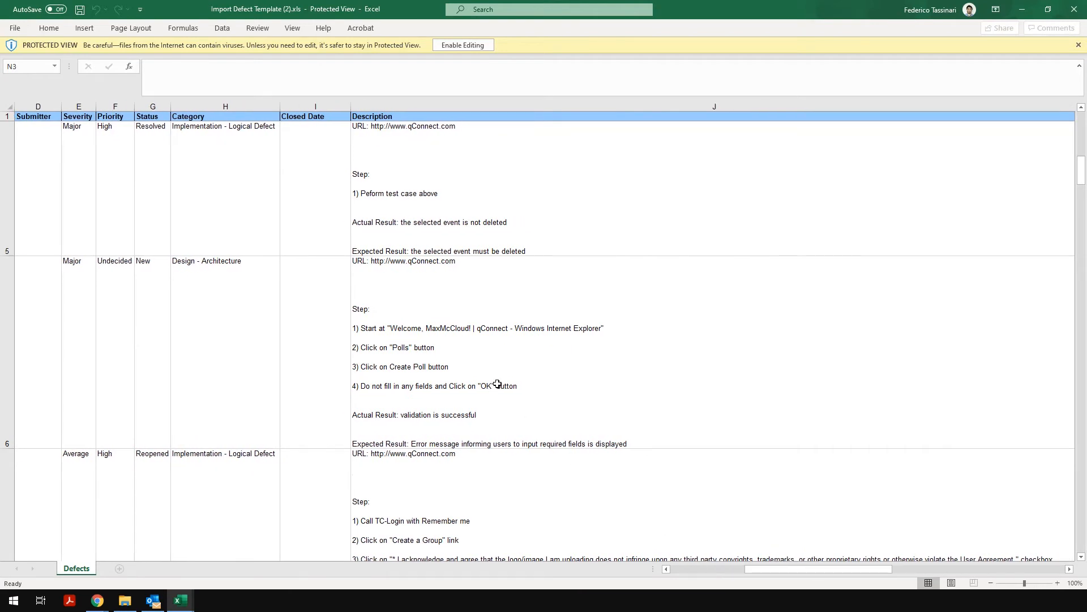
Return from Excel to the browser to upload Import Defect Template.xls into the wizard.
left_click(463, 46)
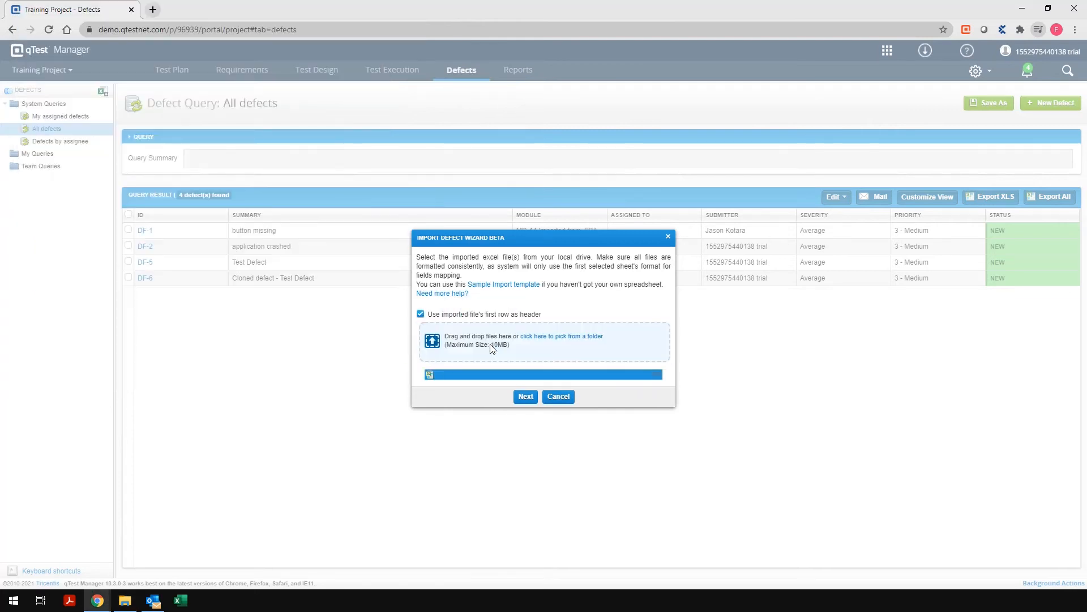
Map the Summary and Description columns to their defect fields and start the import.
left_click(525, 397)
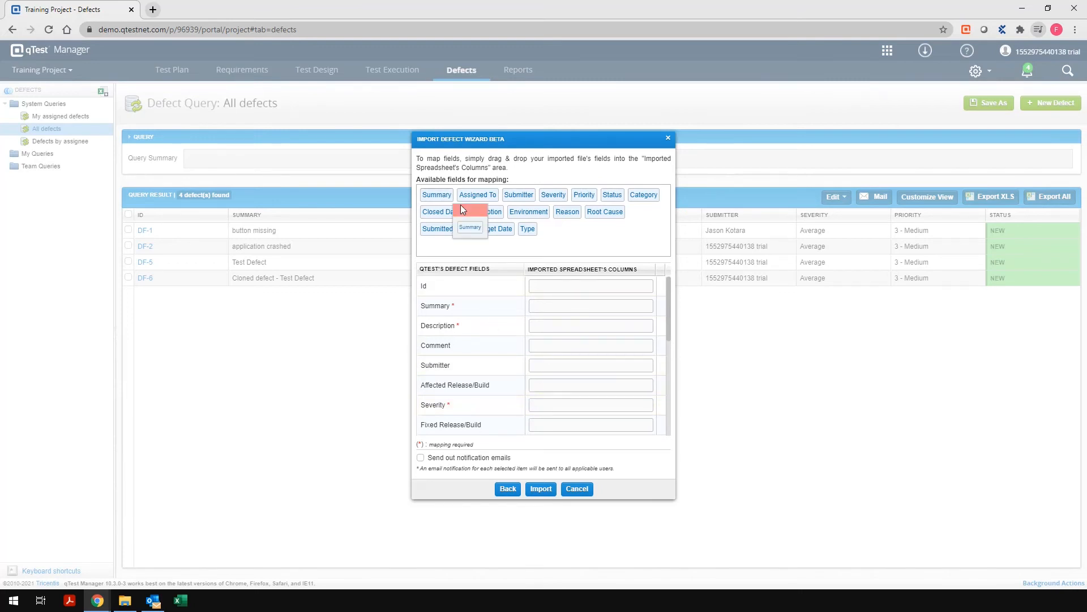
left_click_drag(435, 195, 591, 306)
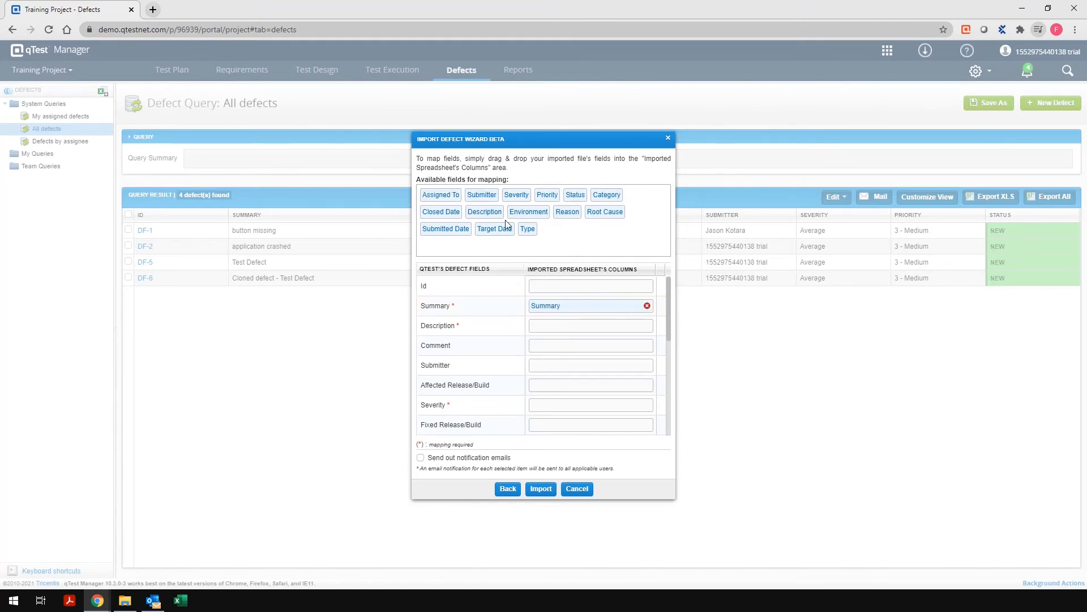
left_click_drag(484, 212, 590, 347)
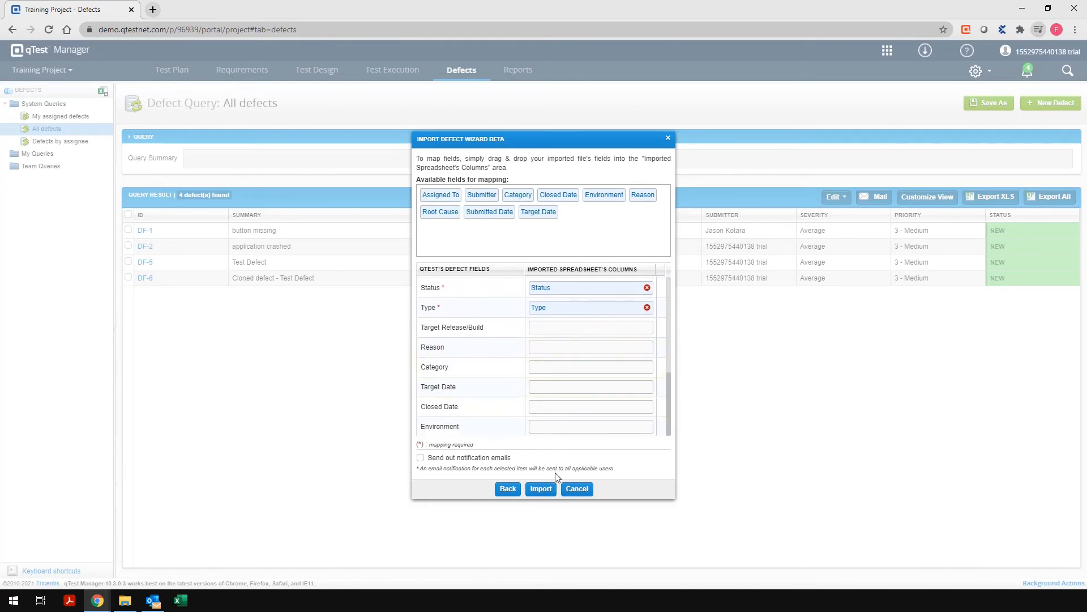
left_click(541, 490)
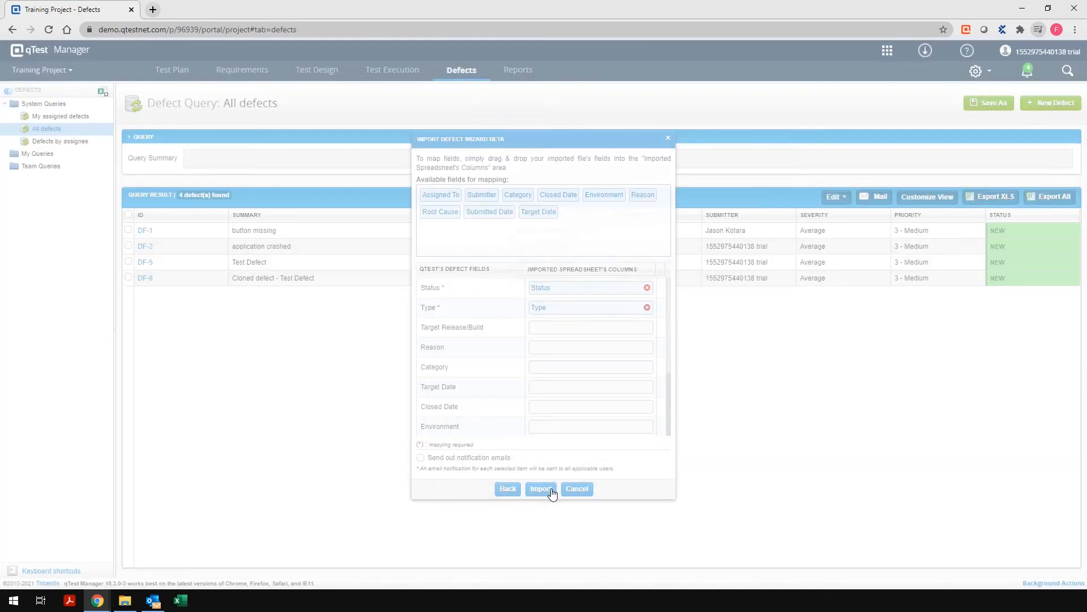
Run the import and confirm success, adding 'Test Defect from Excel' to the list.
left_click(541, 489)
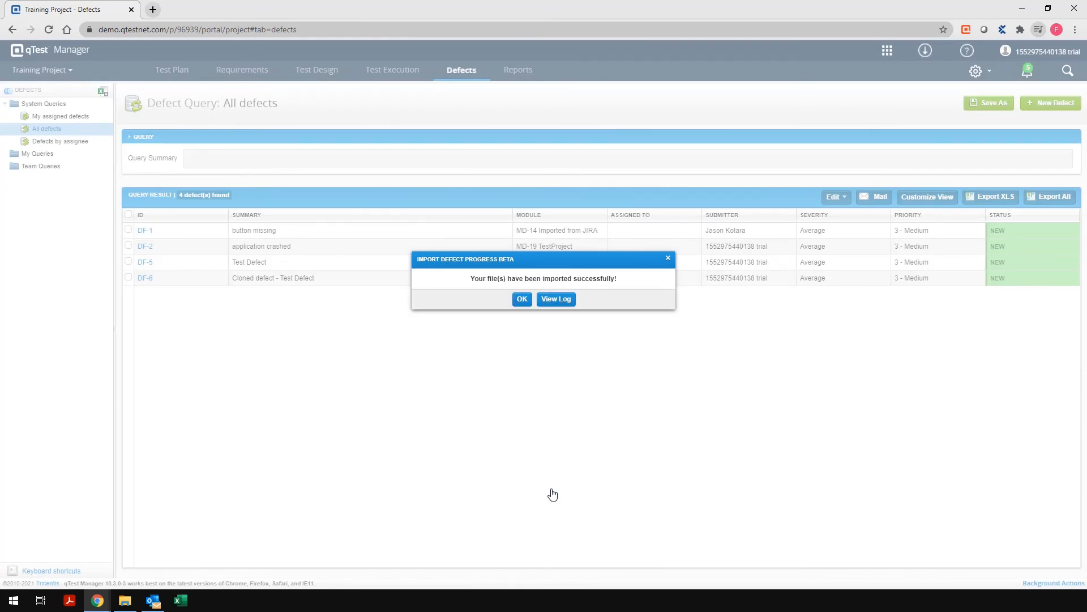
left_click(522, 299)
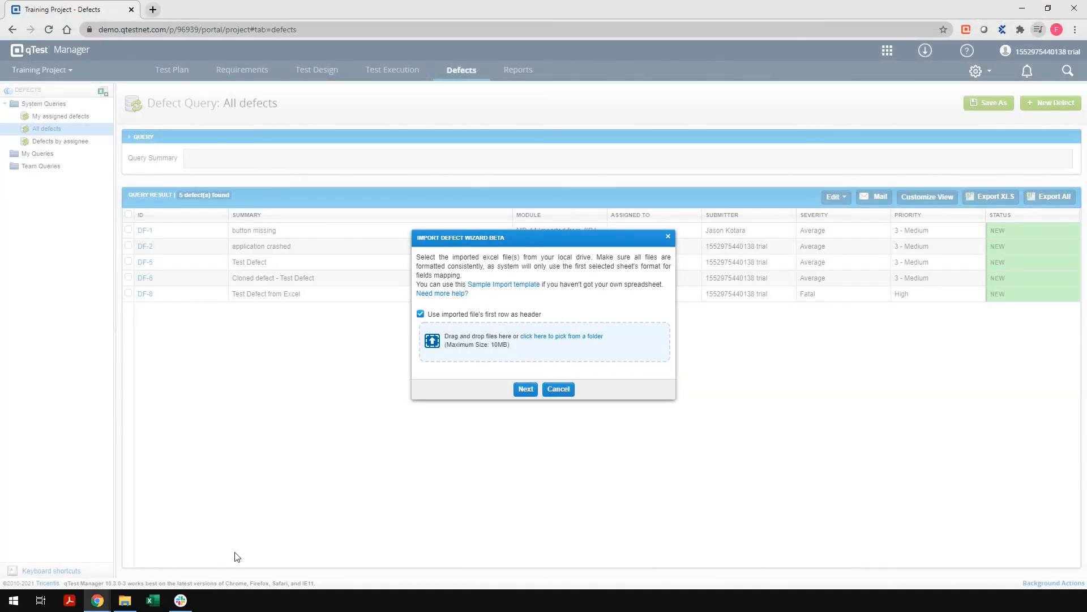
Re-import the edited template so DF-8 reads 'Test Defect modified with Excel and re-imported'.
left_click(561, 335)
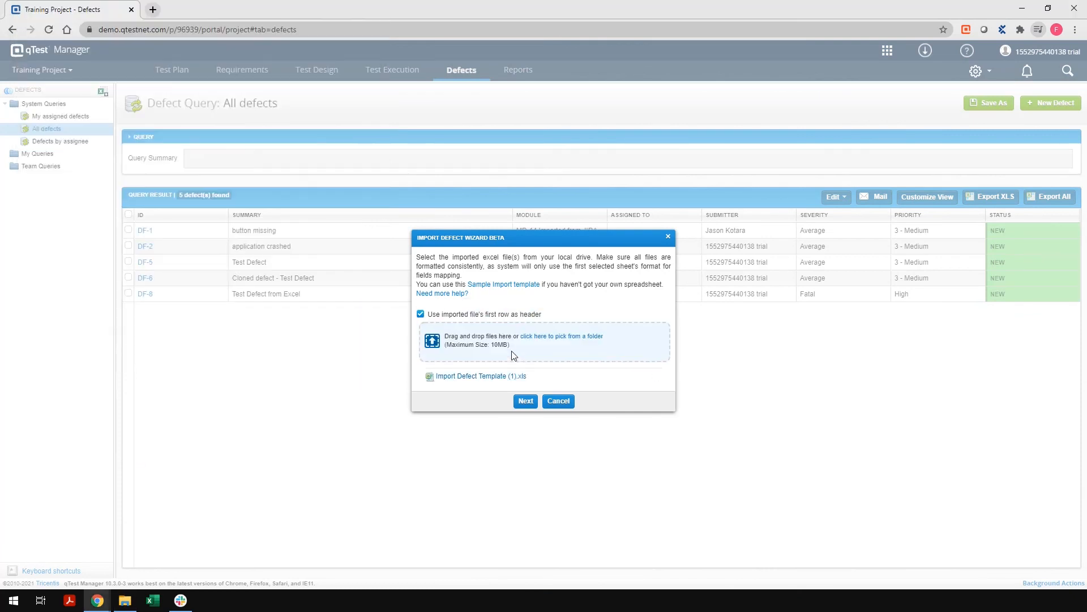
left_click(526, 401)
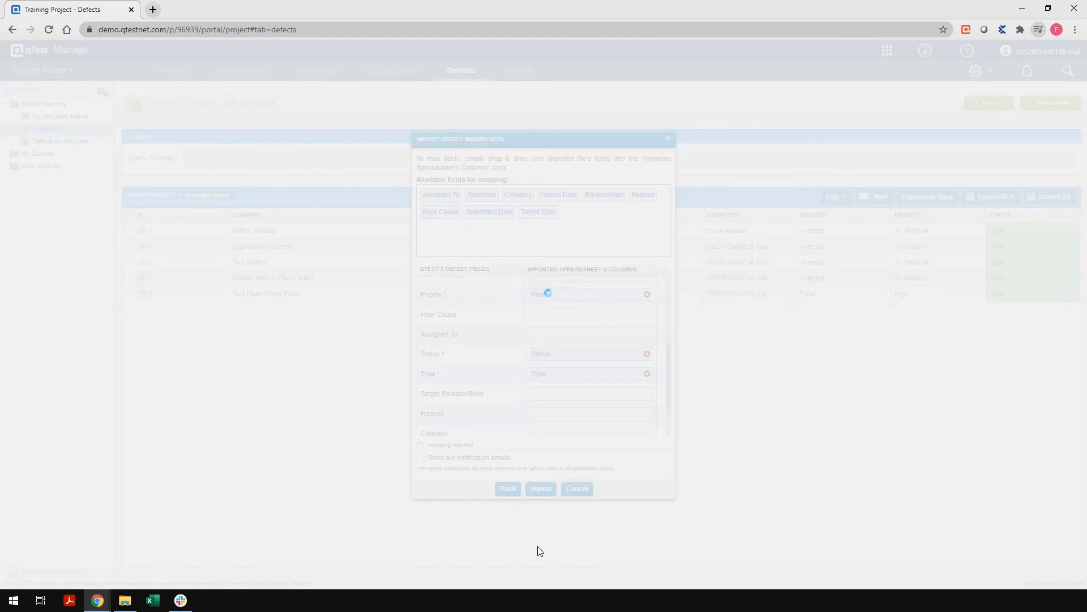
left_click(541, 489)
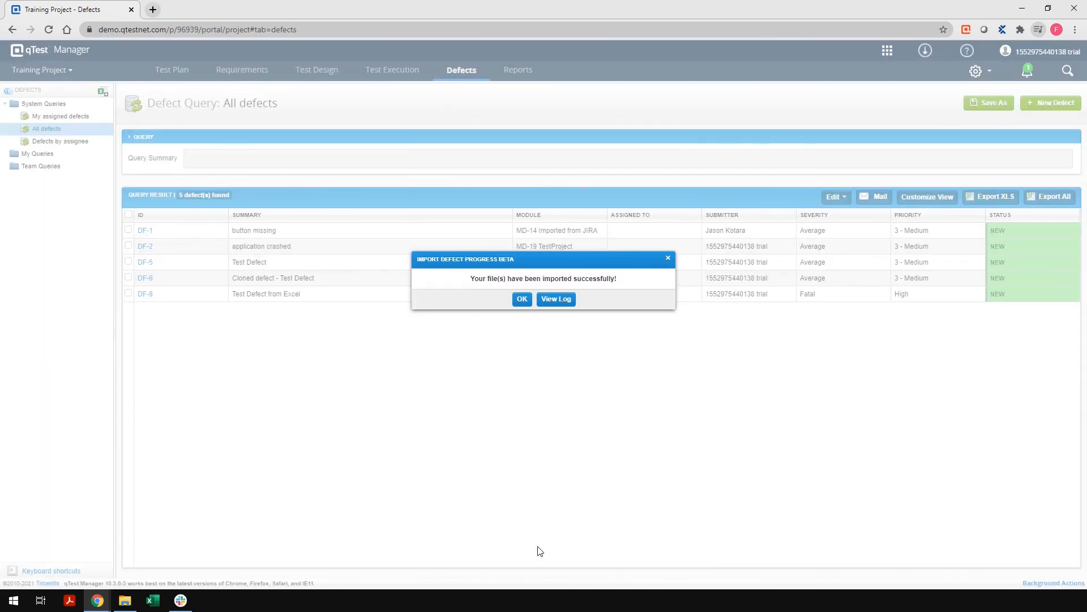
left_click(522, 299)
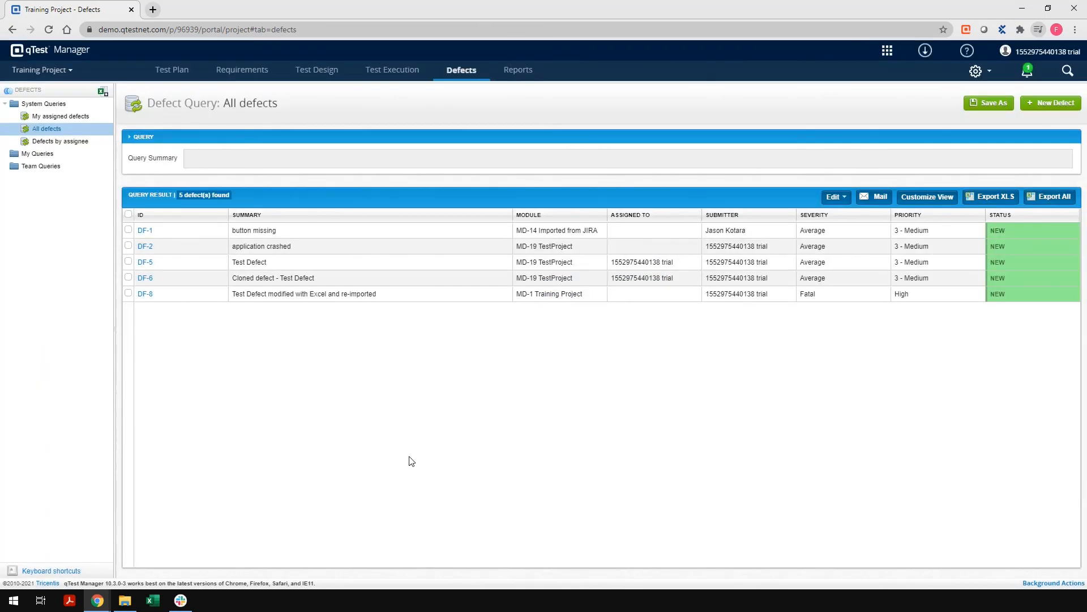